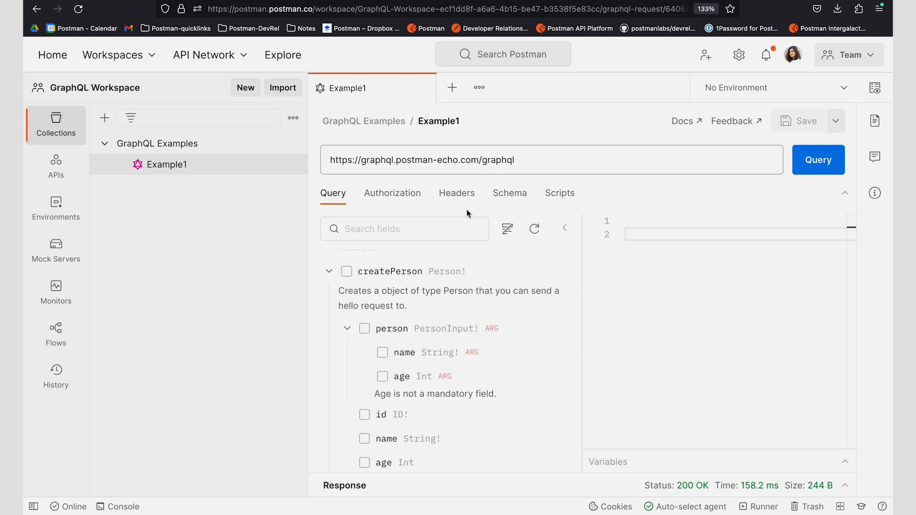
pyautogui.moveTo(526, 178)
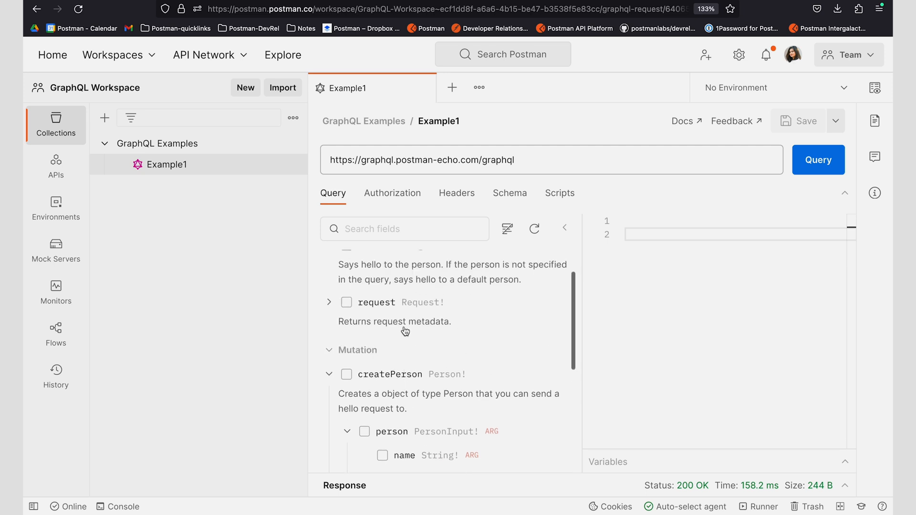
# - Add the createPerson mutation with name and age arguments from the Query explorer
pyautogui.scroll(-3)
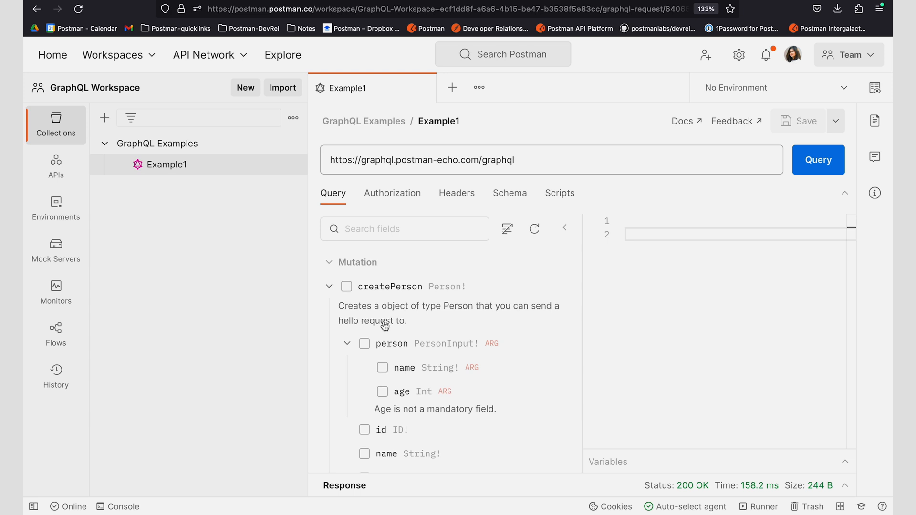
pyautogui.moveTo(352, 298)
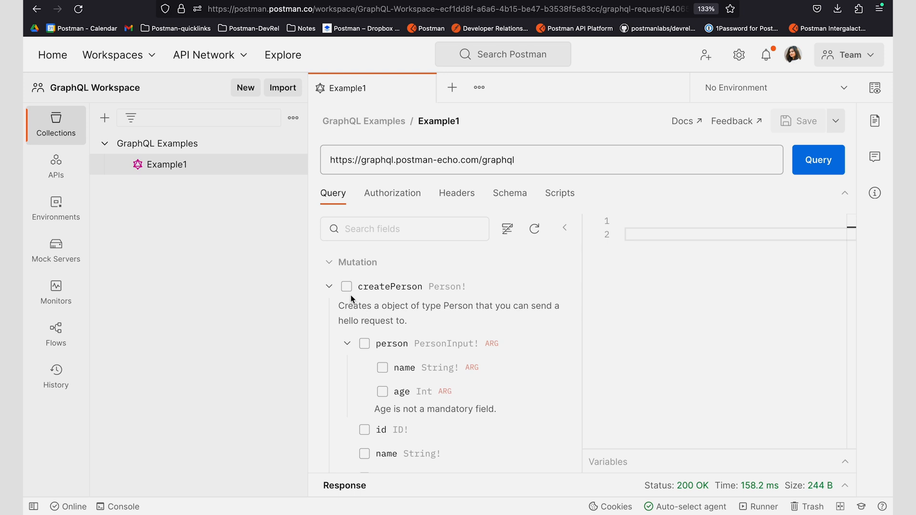
pyautogui.click(346, 286)
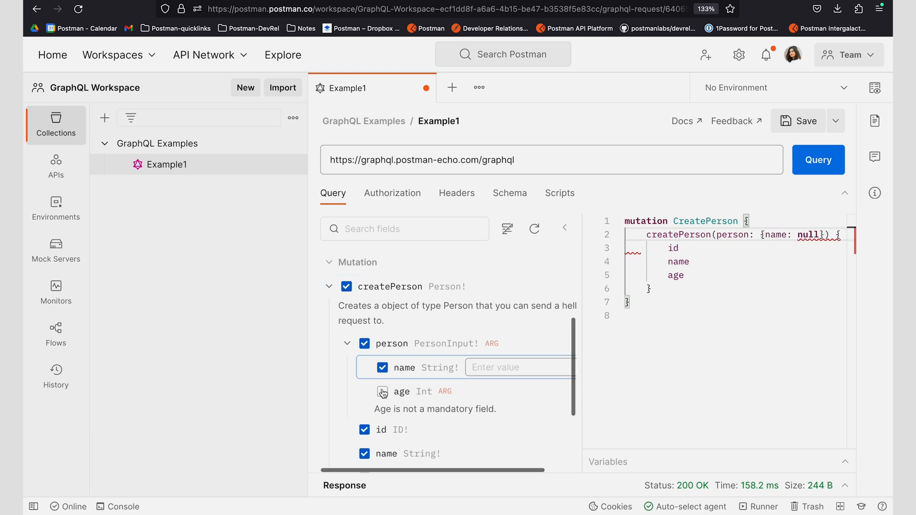
pyautogui.click(383, 391)
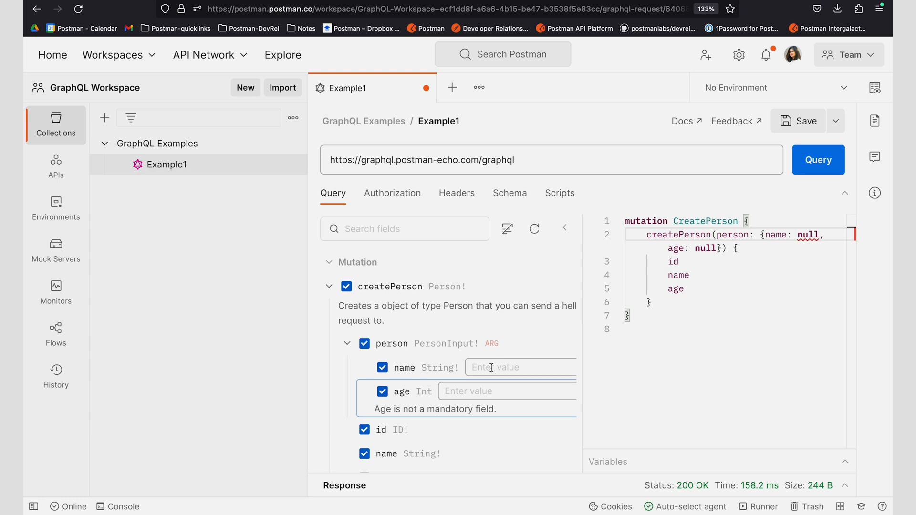
pyautogui.click(520, 367)
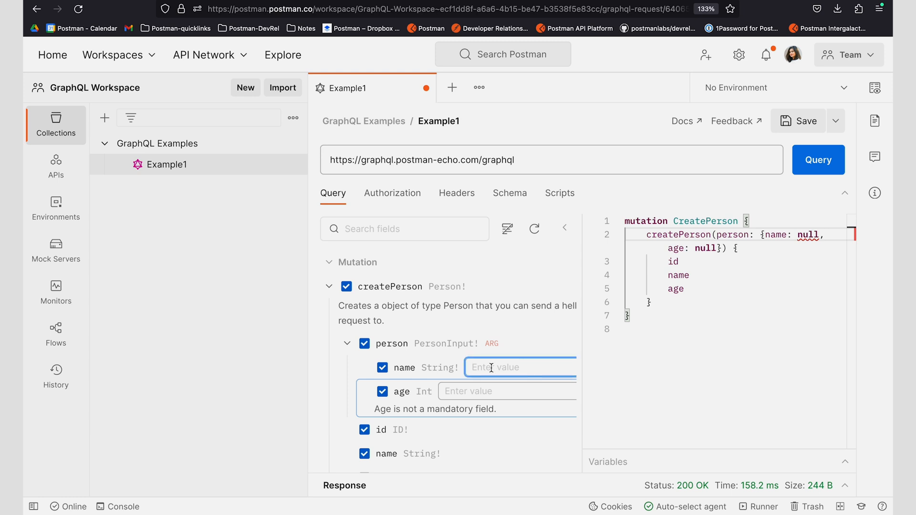
# - Fill the arguments, settling on name "Pam" and age 57, and send the mutation
pyautogui.write('Jim')
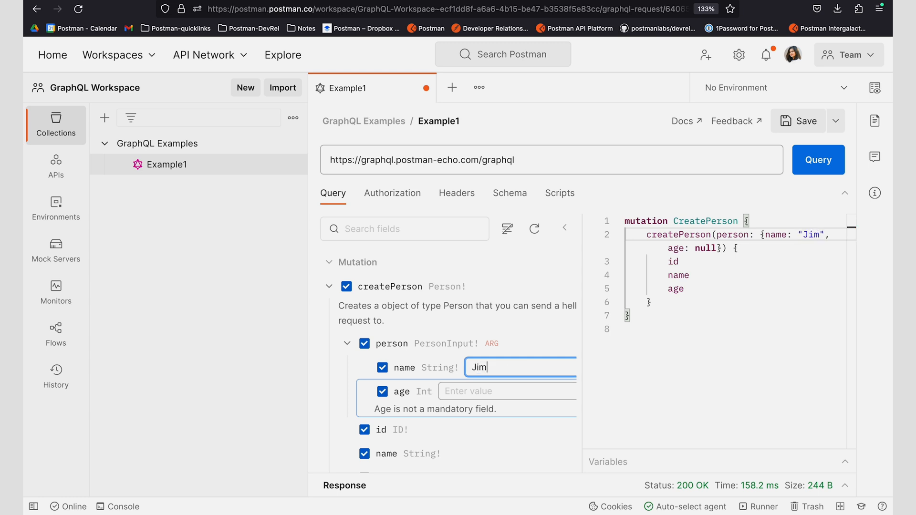
pyautogui.write('56')
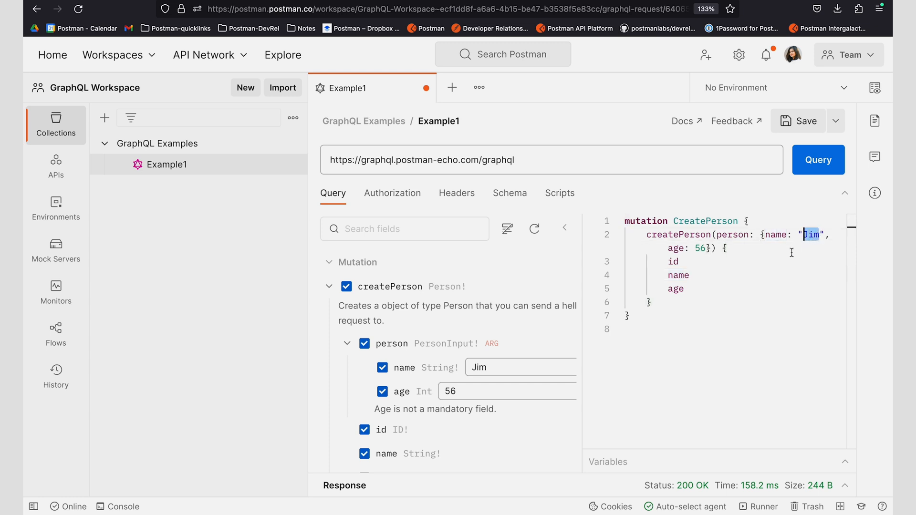
pyautogui.write('Pam')
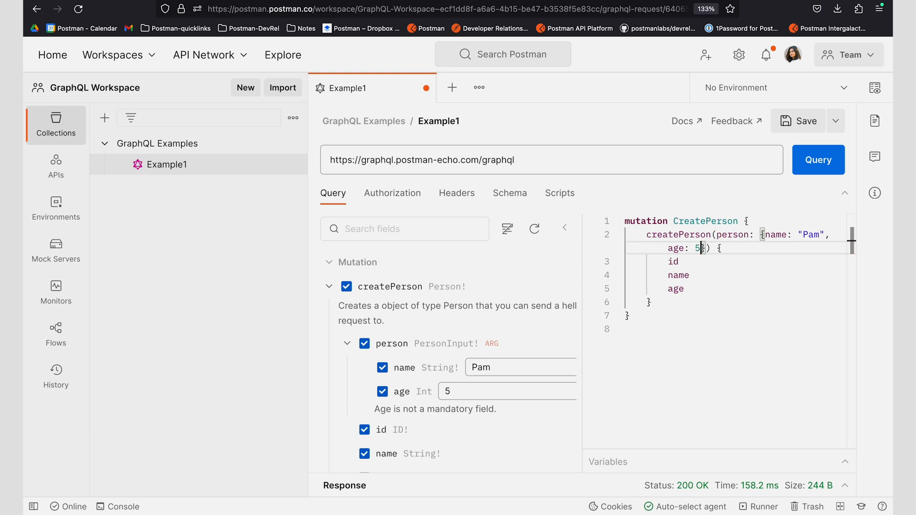
pyautogui.write('7')
pyautogui.click(736, 220)
pyautogui.write('() ')
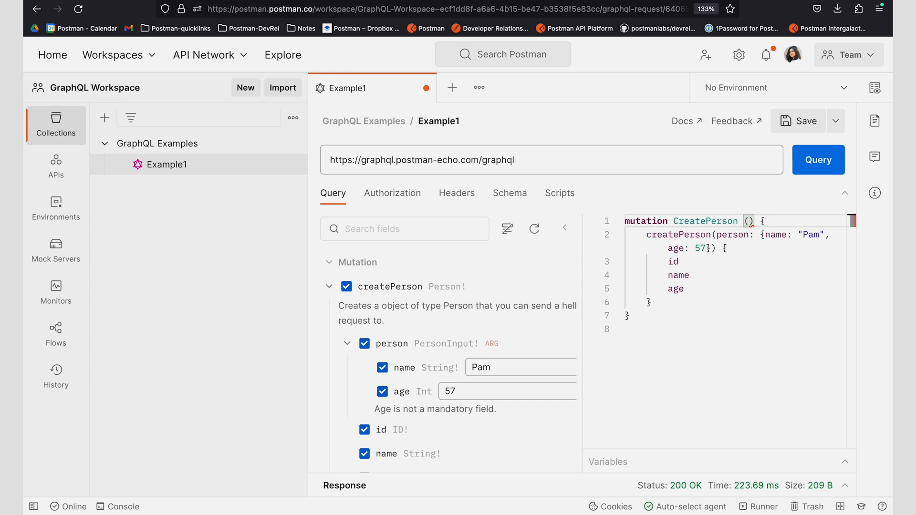
# - Declare ($name:String!, $age:Int) on the mutation and replace the literal values with $name and $age
pyautogui.write('$')
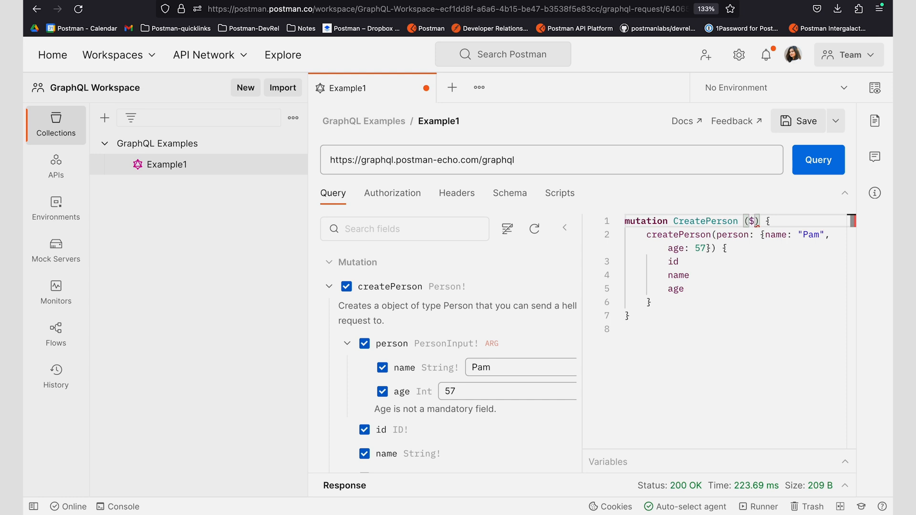
pyautogui.write('name:')
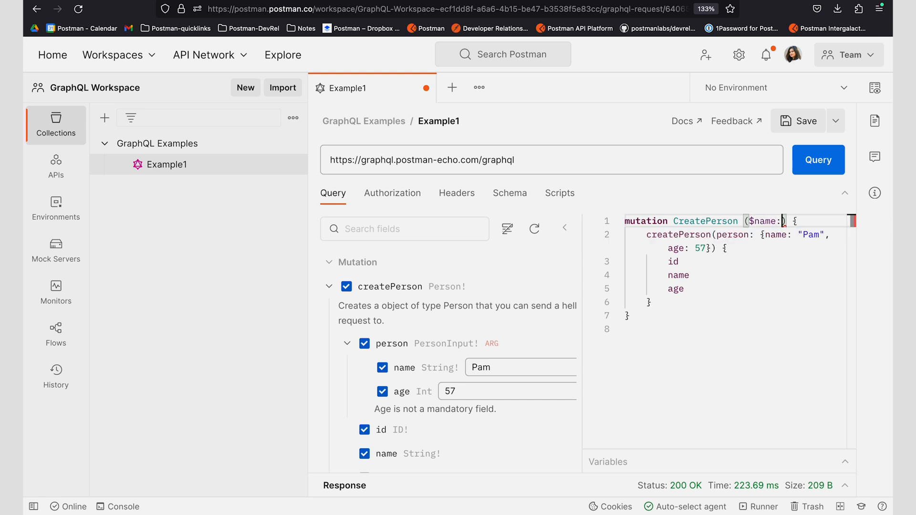
pyautogui.write('String!,')
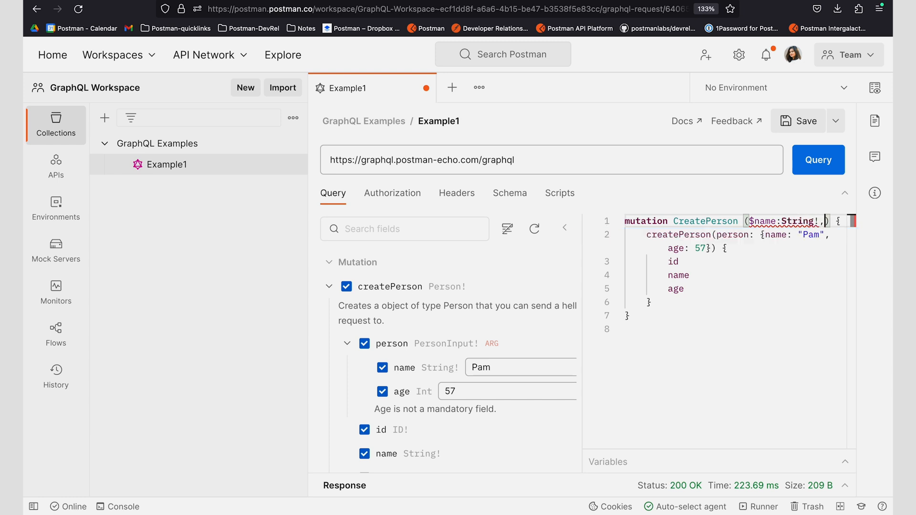
pyautogui.write('$ag')
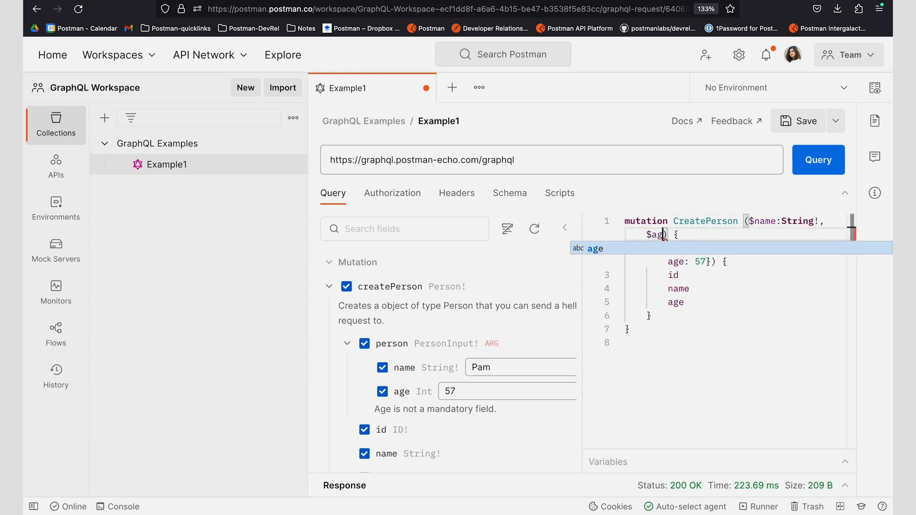
pyautogui.write(':Int')
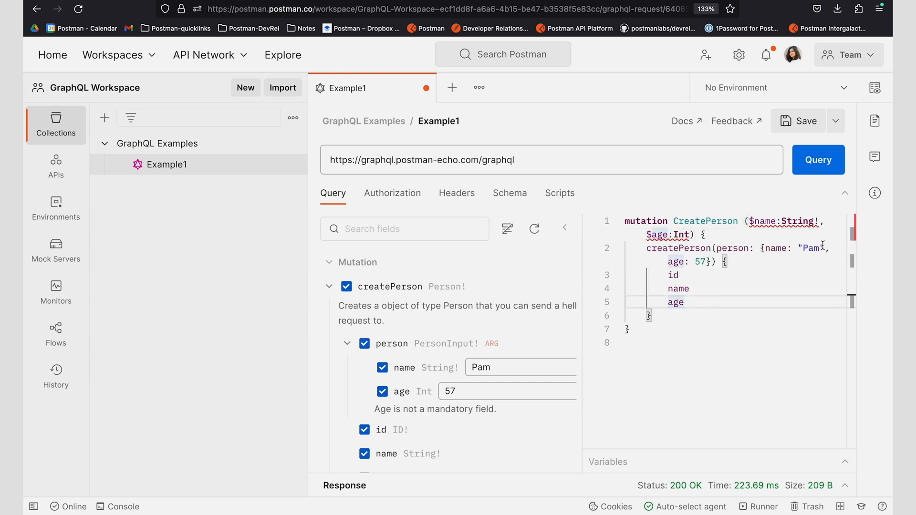
pyautogui.doubleClick(811, 248)
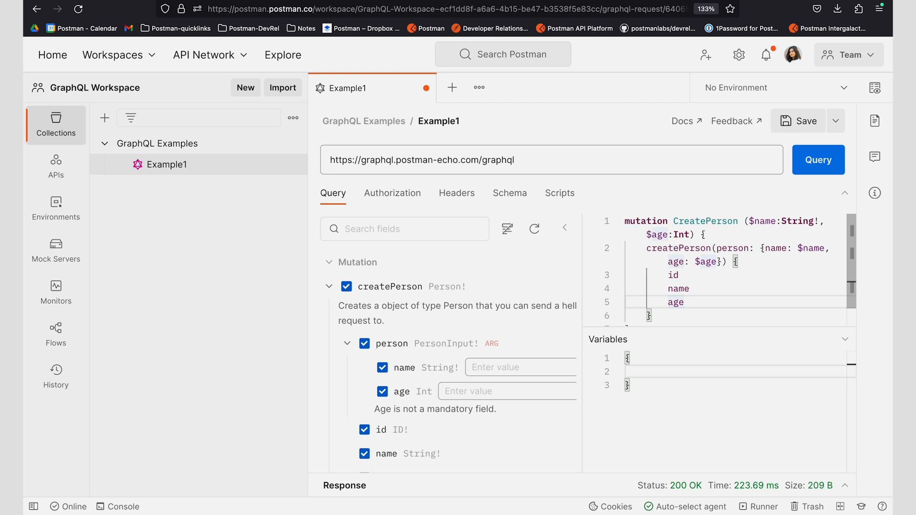
# - Enter query variables {"name":"{{name}}", "age":{{age}}} and save the request
pyautogui.write('"na"')
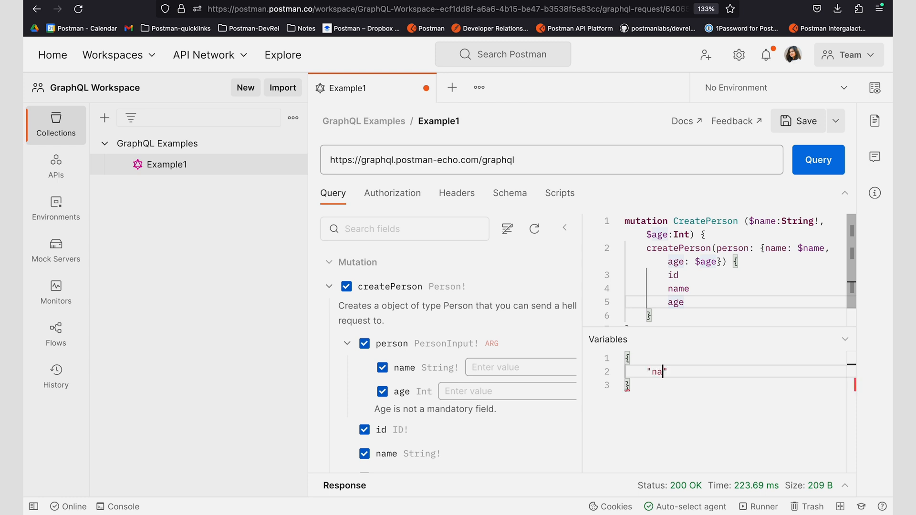
pyautogui.write('me":')
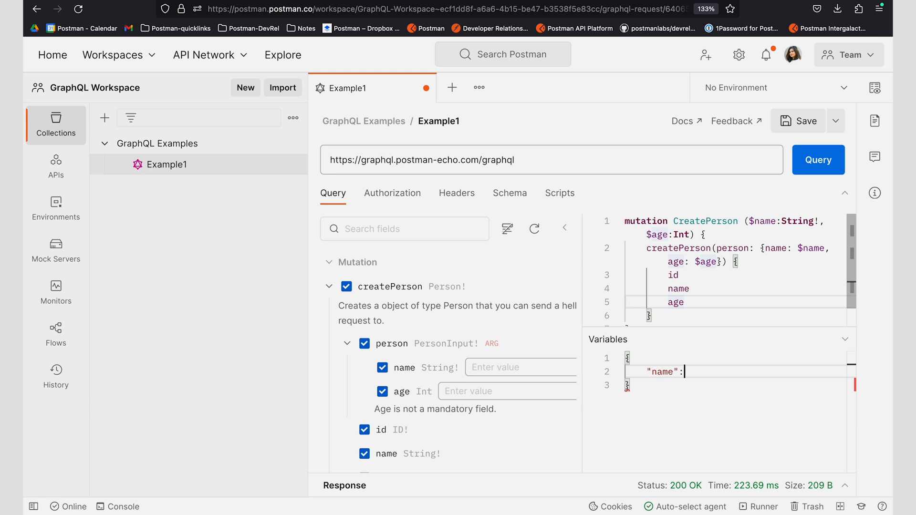
pyautogui.write('{"')
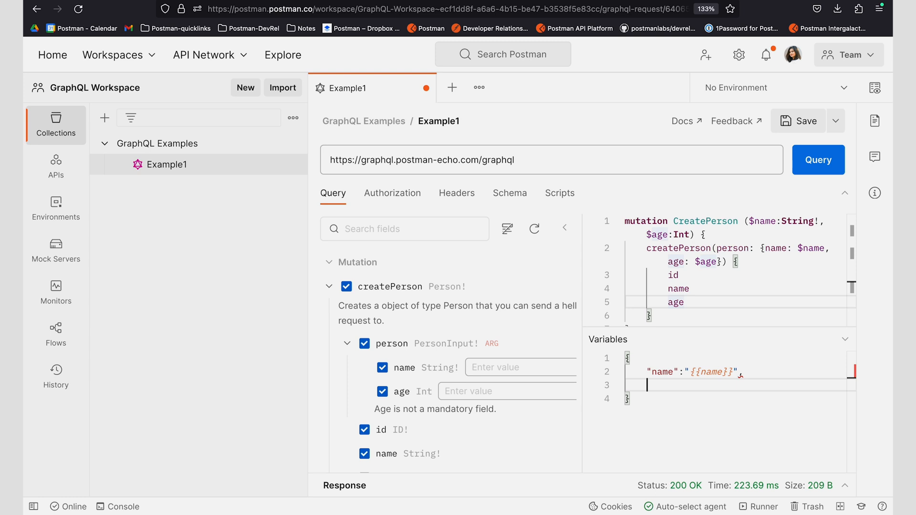
pyautogui.write('"age"')
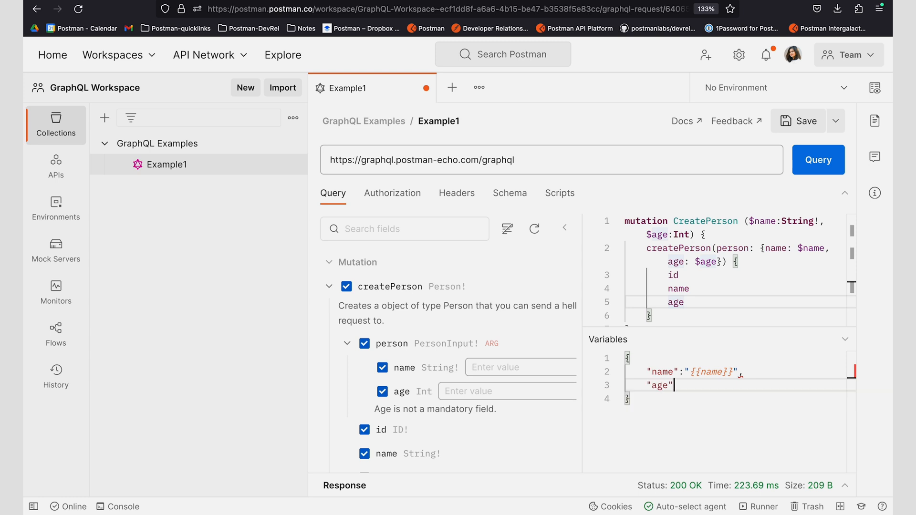
pyautogui.write(':{')
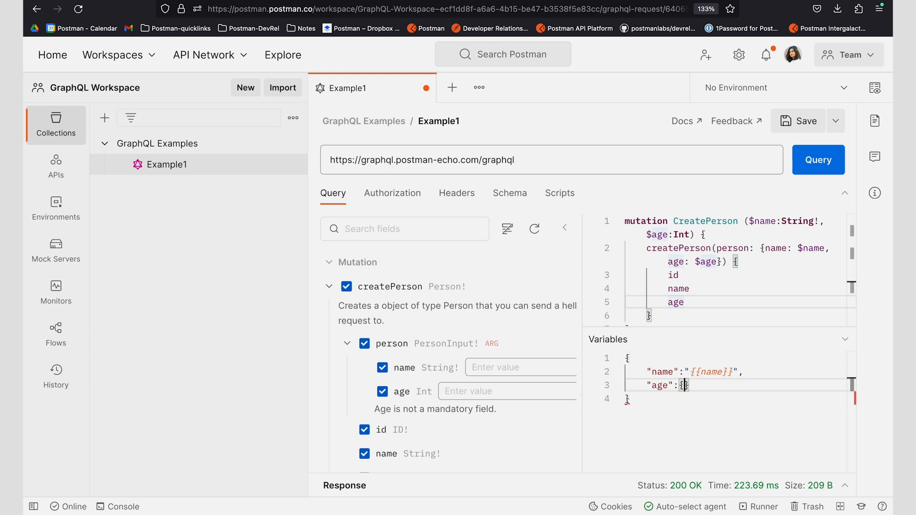
pyautogui.write('{{age}}')
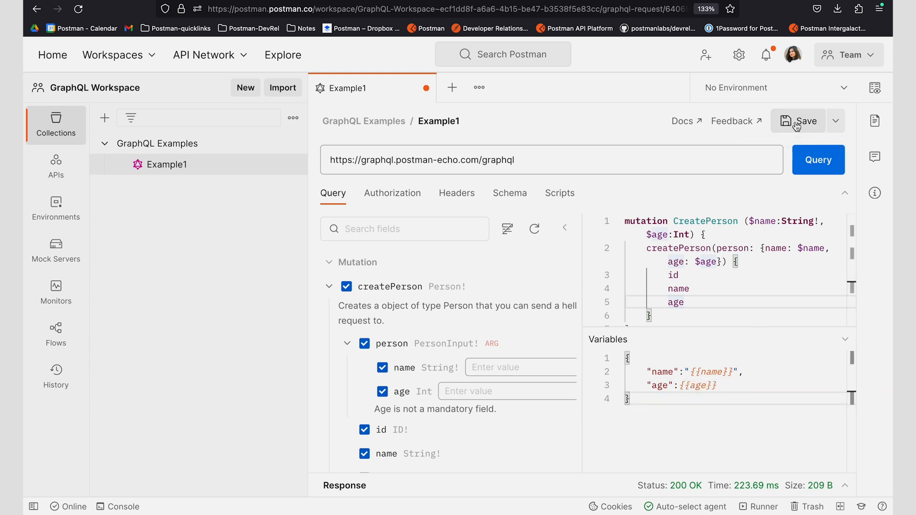
pyautogui.click(798, 122)
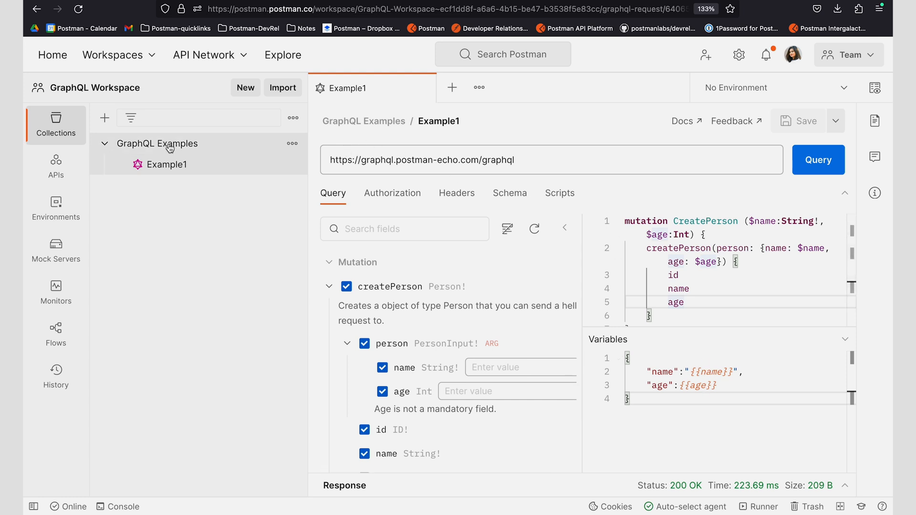
# - In the GraphQL Examples collection variables, keep name set to Dwight and add an age variable
pyautogui.click(158, 143)
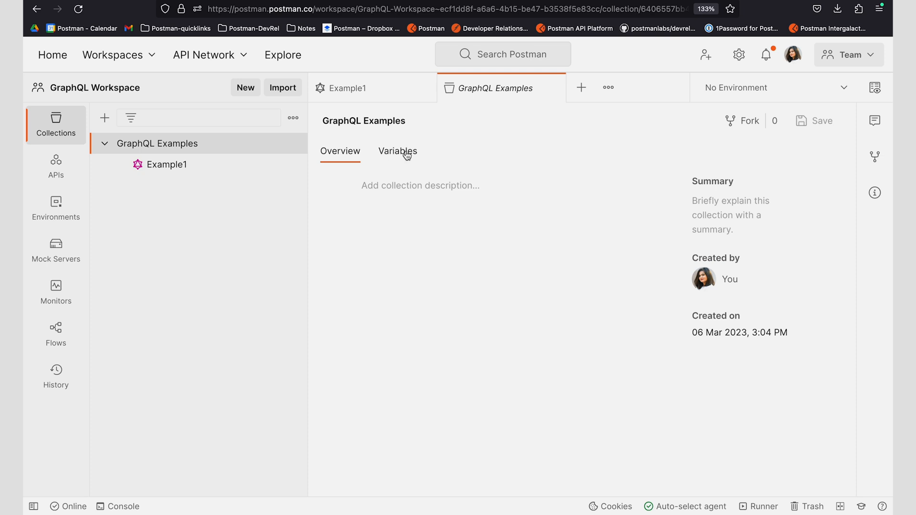
pyautogui.click(397, 151)
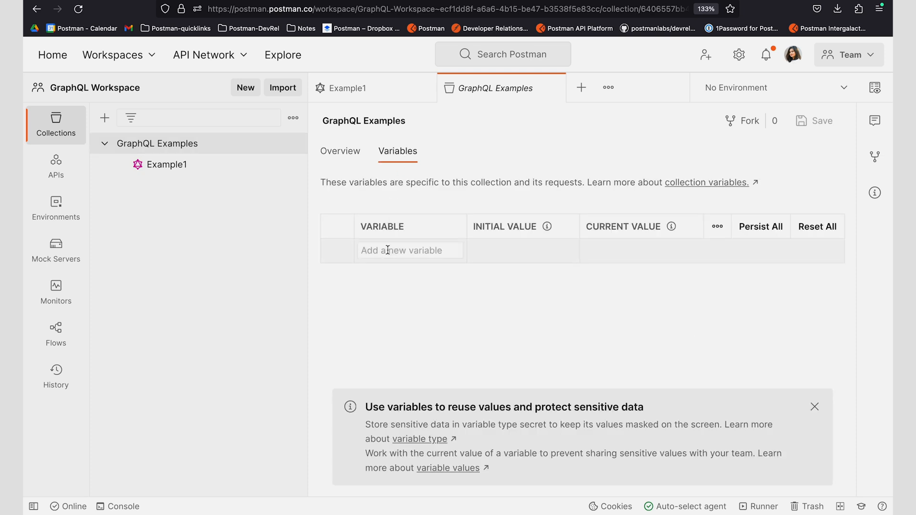
pyautogui.write('ame')
pyautogui.write('age')
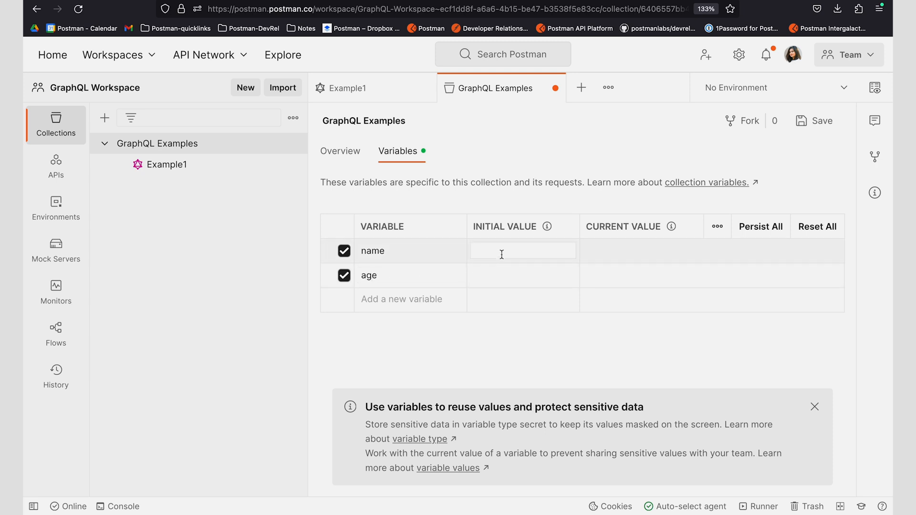
pyautogui.write('Dwh')
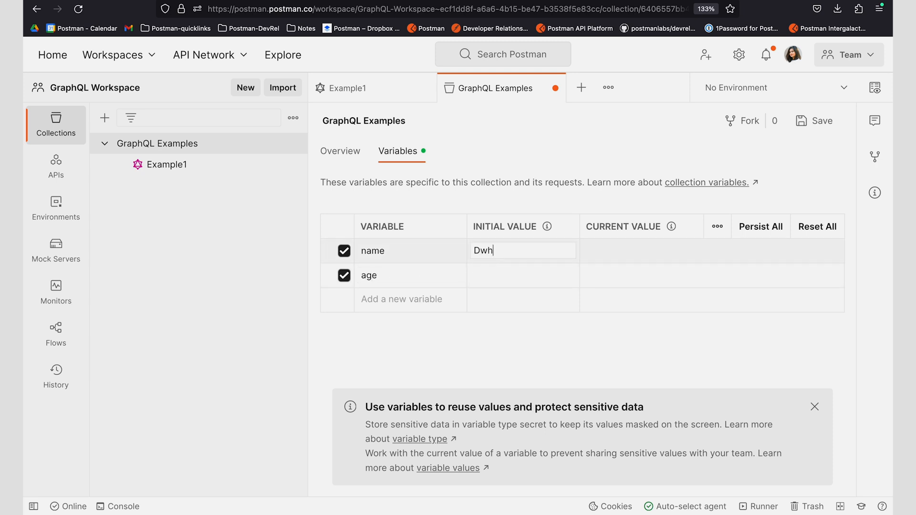
pyautogui.write('i')
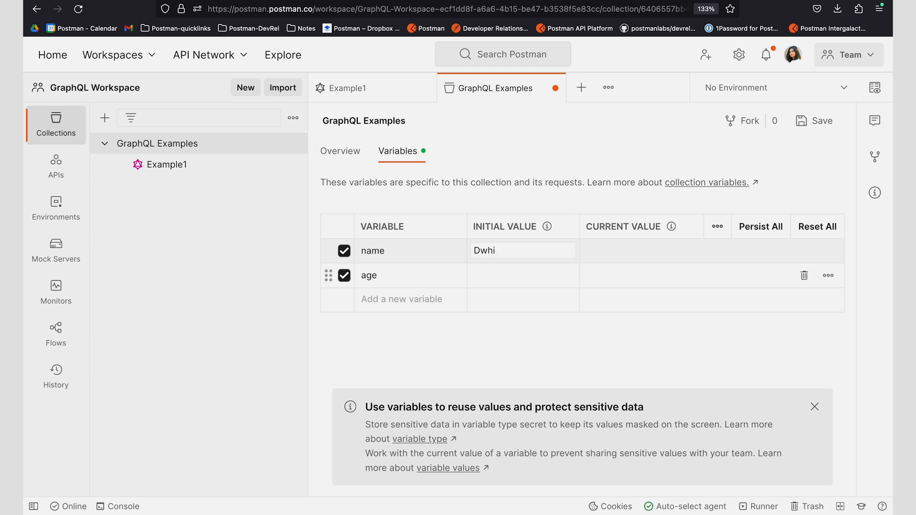
pyautogui.write('ght')
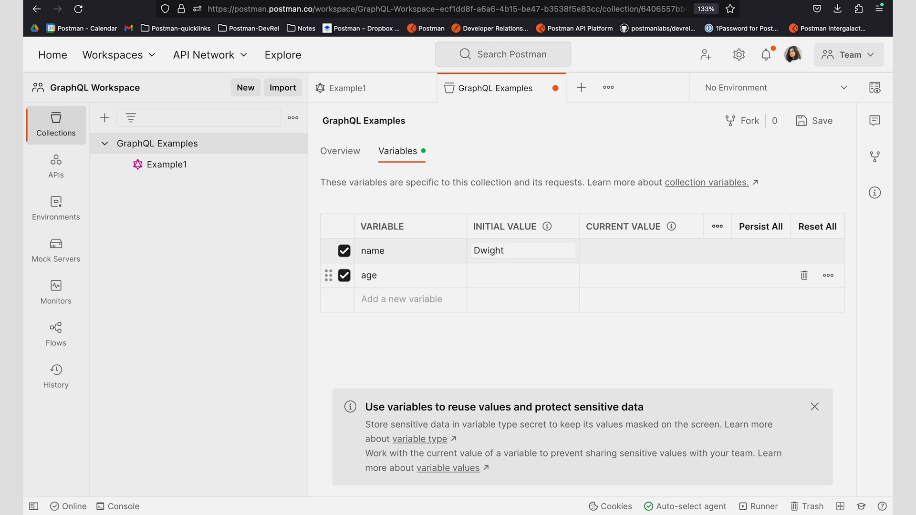
# - Give the age variable an initial value of 45 and save the collection
pyautogui.click(522, 275)
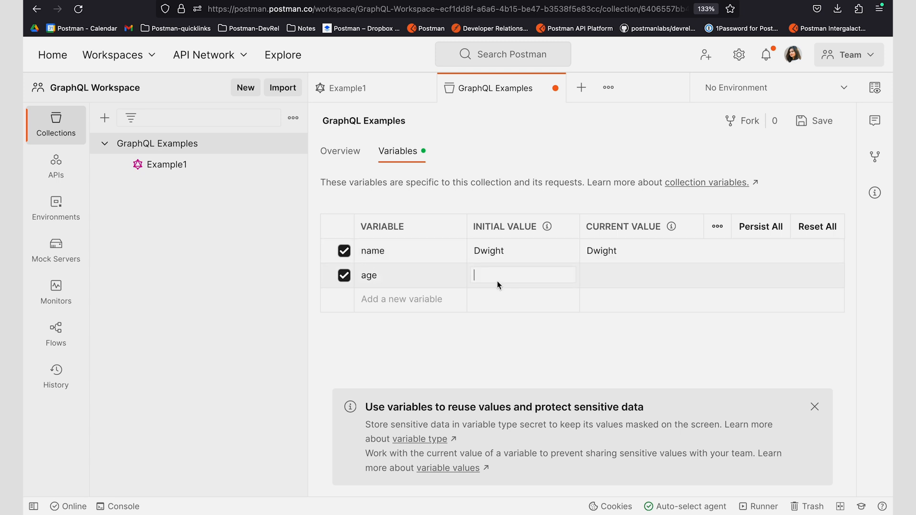
pyautogui.write('45')
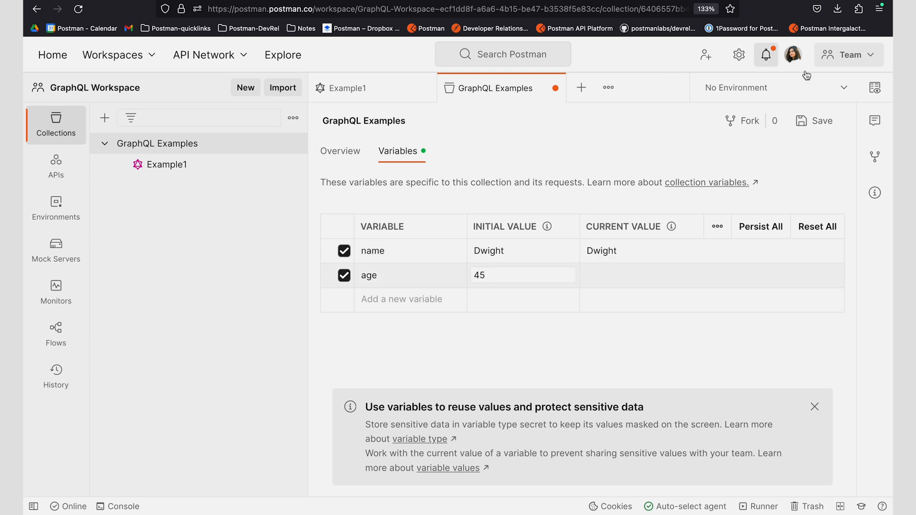
pyautogui.click(168, 164)
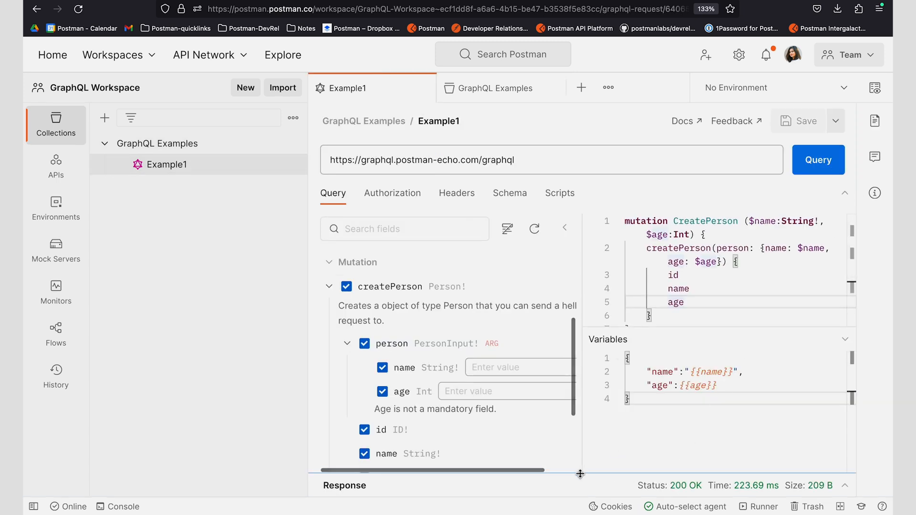
# - Send the mutation with the collection variables, creating Dwight aged 45 with id 54
pyautogui.click(818, 160)
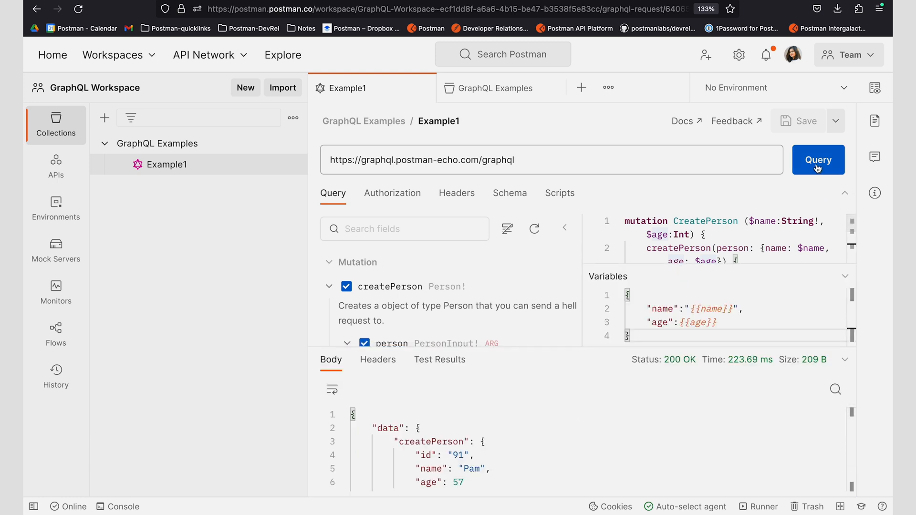
pyautogui.click(818, 160)
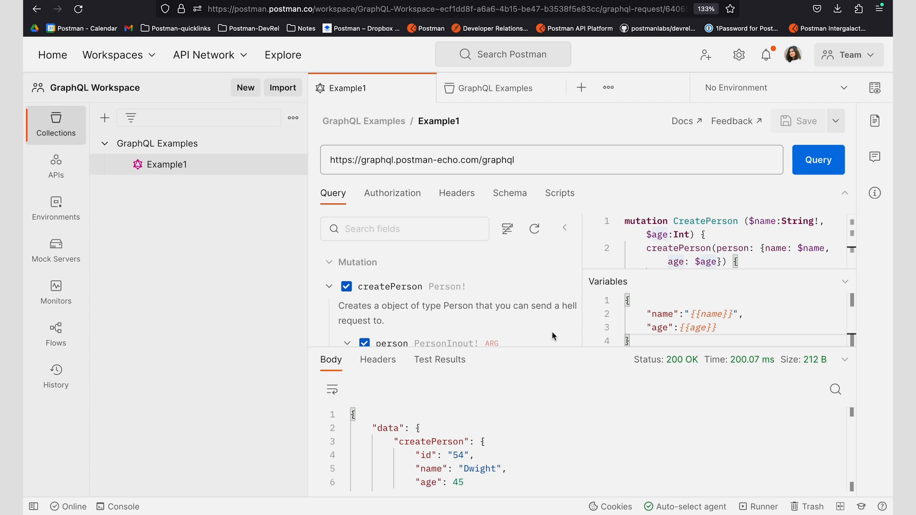
pyautogui.moveTo(531, 189)
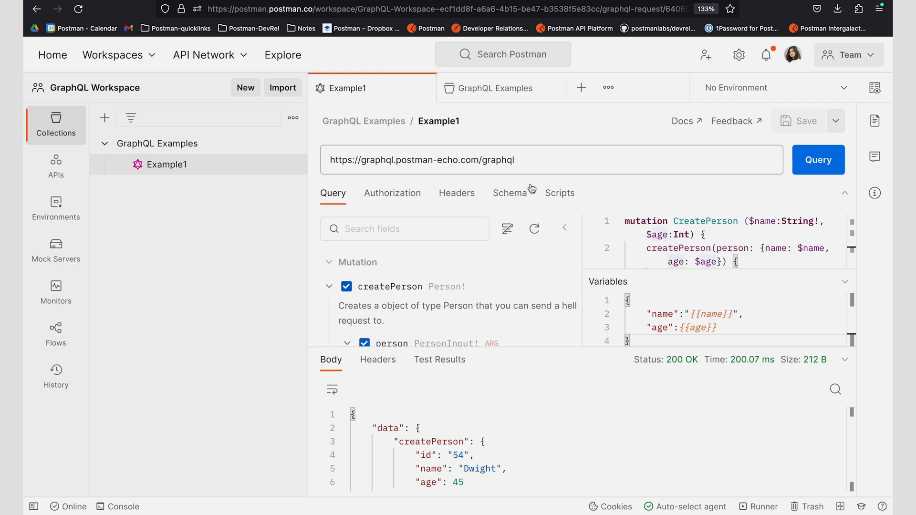
# - Show the request's empty Before query script and browse the snippet list
pyautogui.click(559, 193)
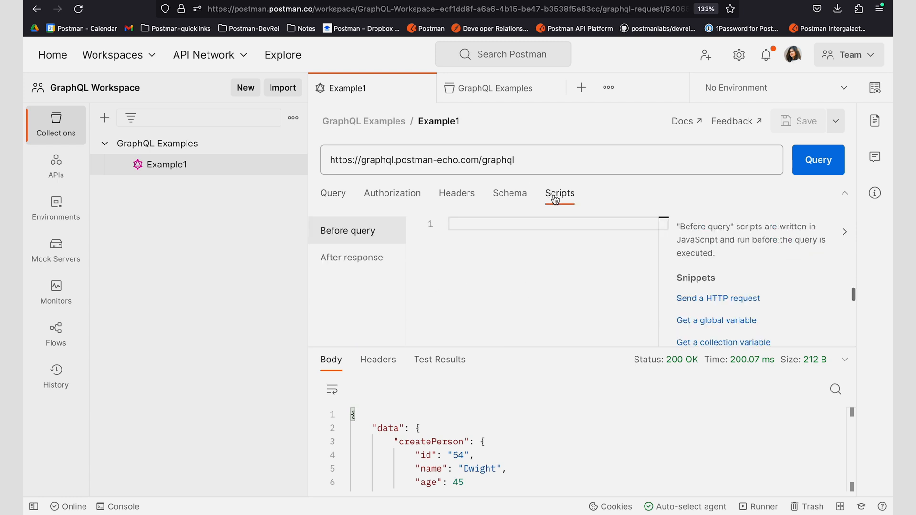
pyautogui.click(559, 194)
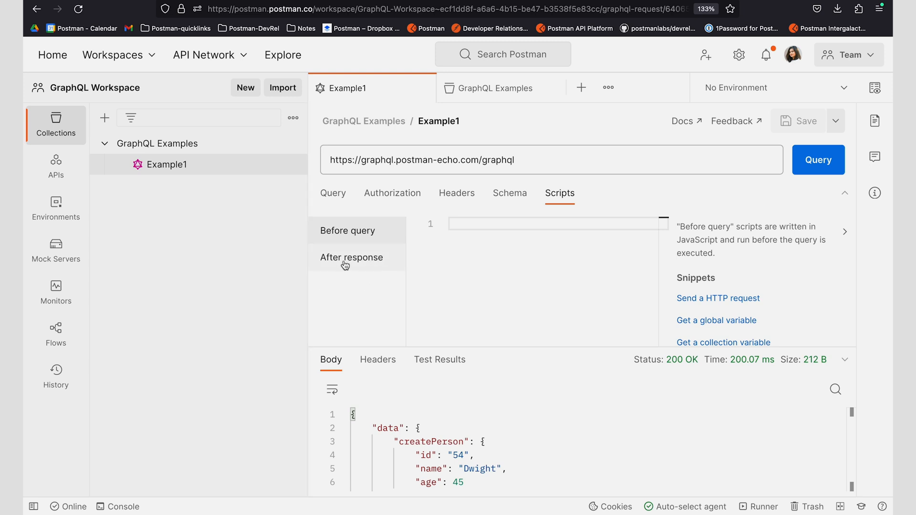
pyautogui.moveTo(349, 265)
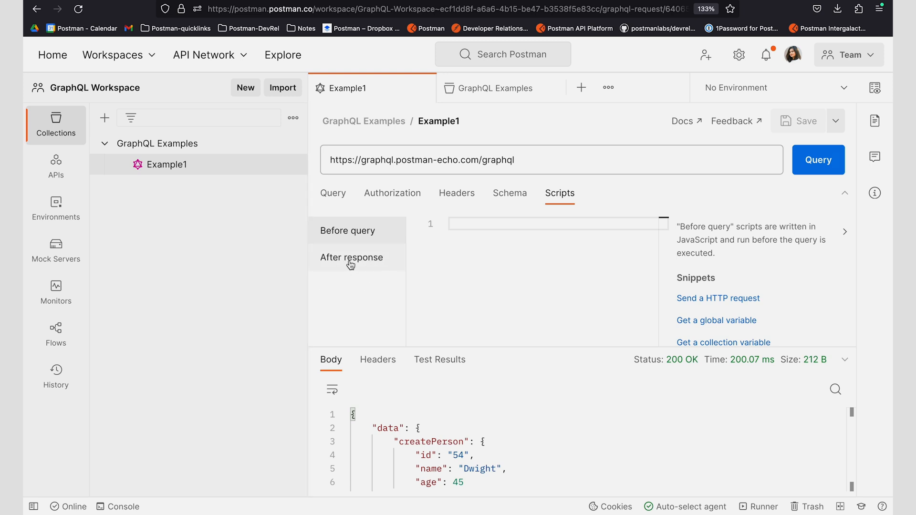
pyautogui.moveTo(381, 264)
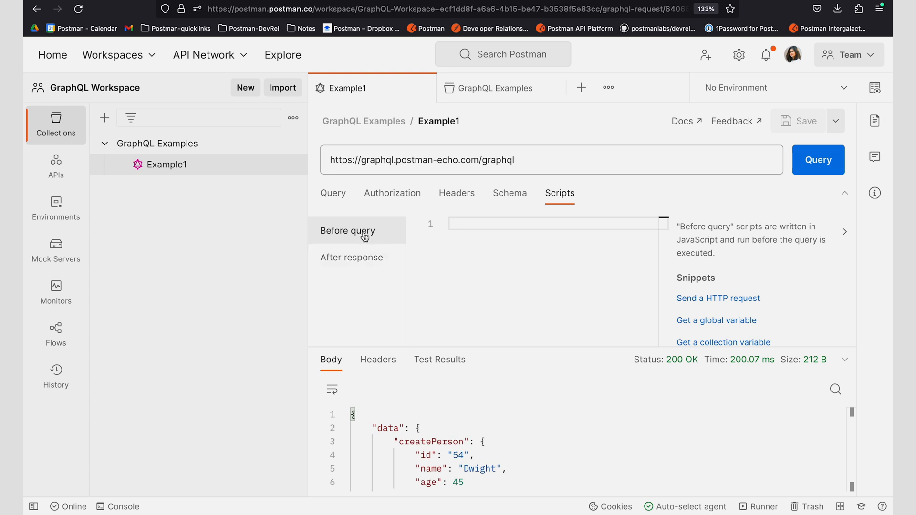
pyautogui.moveTo(653, 279)
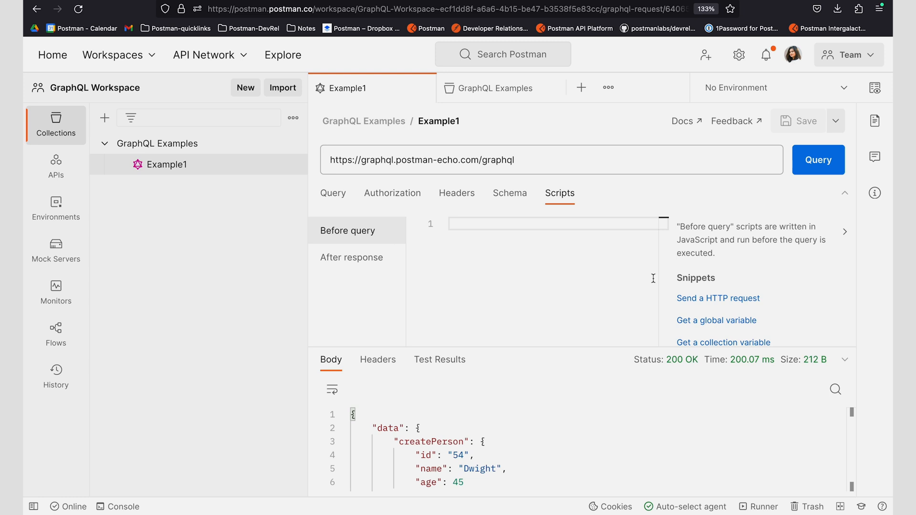
pyautogui.scroll(-3)
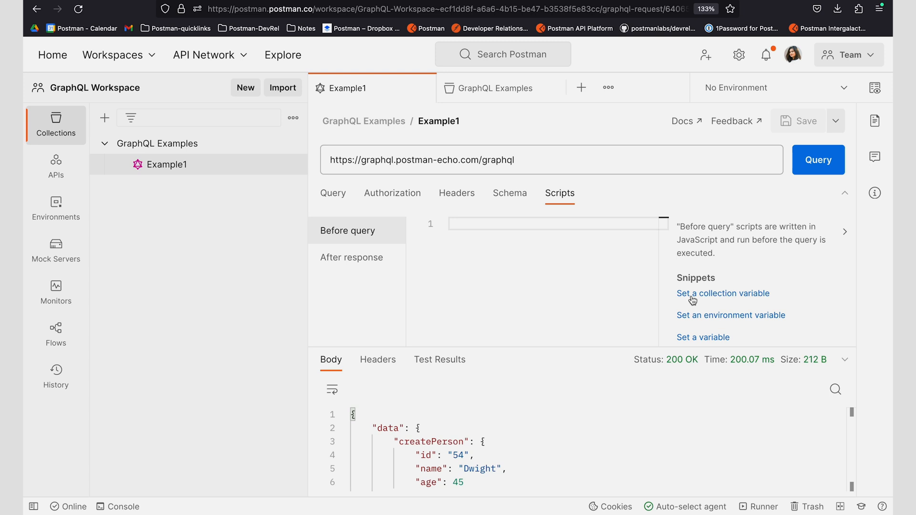
# - Insert the set-collection-variable snippet and make it set name to "Jim"
pyautogui.click(722, 293)
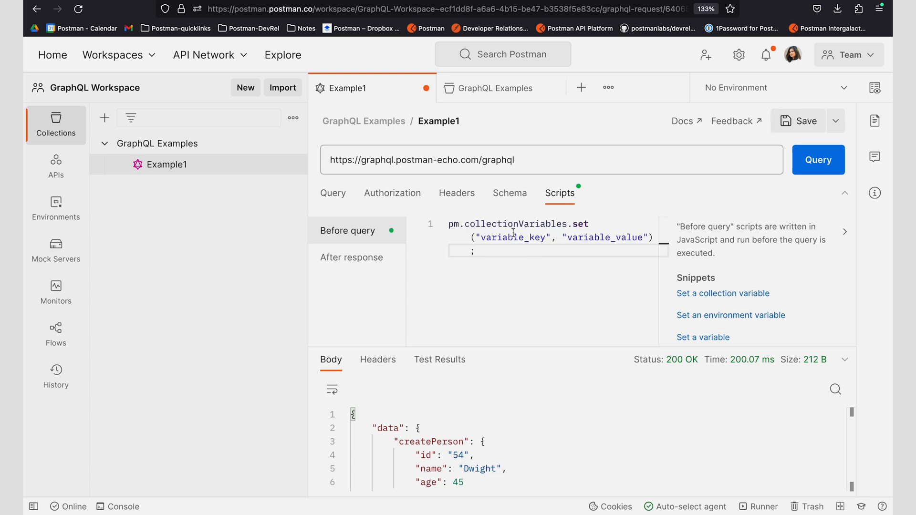
pyautogui.moveTo(543, 238)
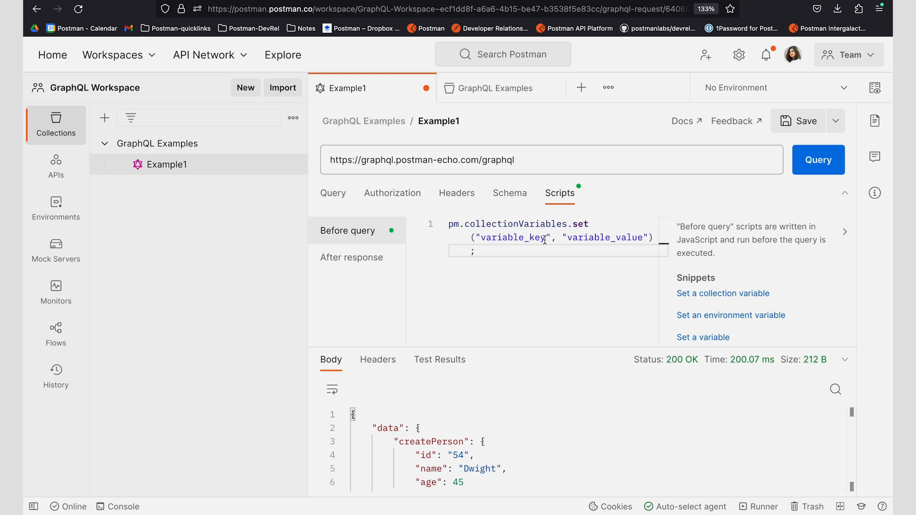
pyautogui.doubleClick(514, 238)
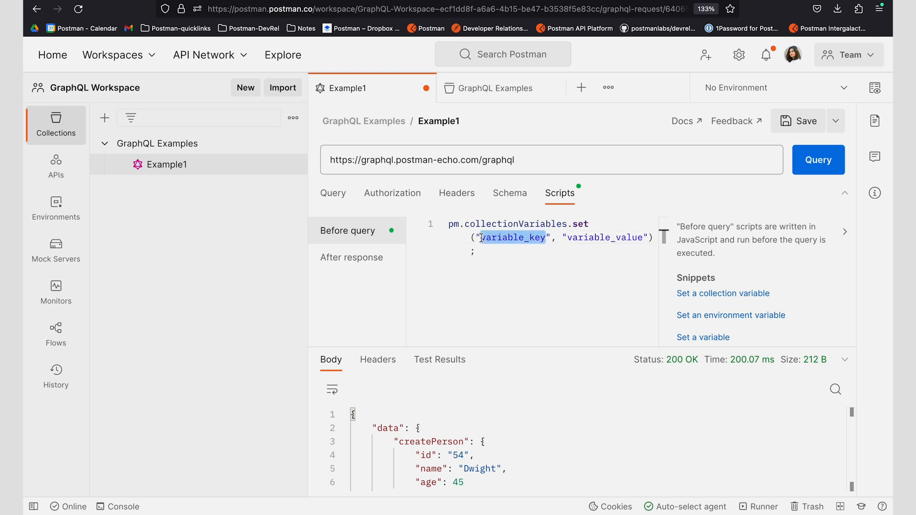
pyautogui.write('name')
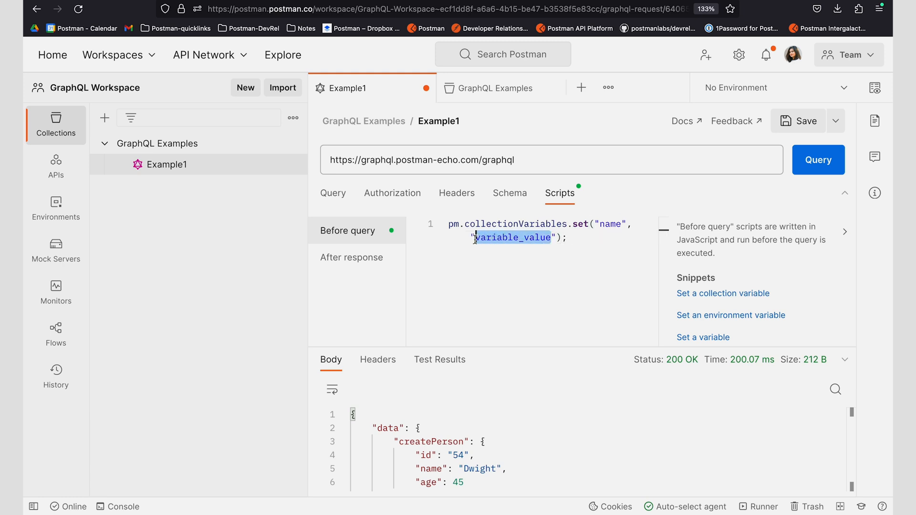
pyautogui.press('Delete')
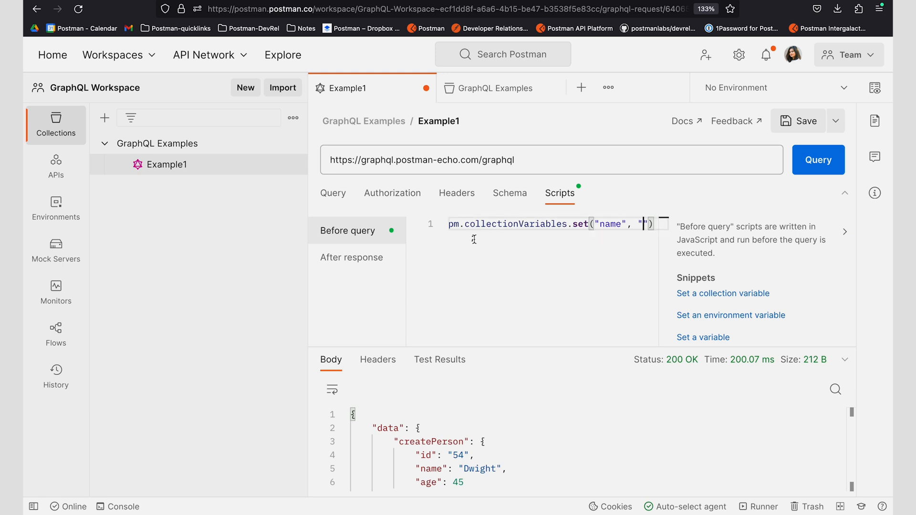
pyautogui.write('Jim')
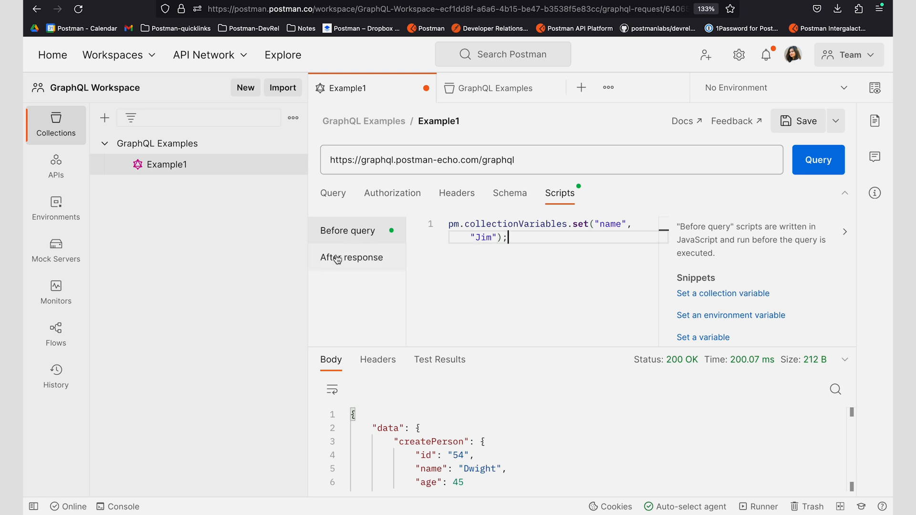
pyautogui.click(351, 257)
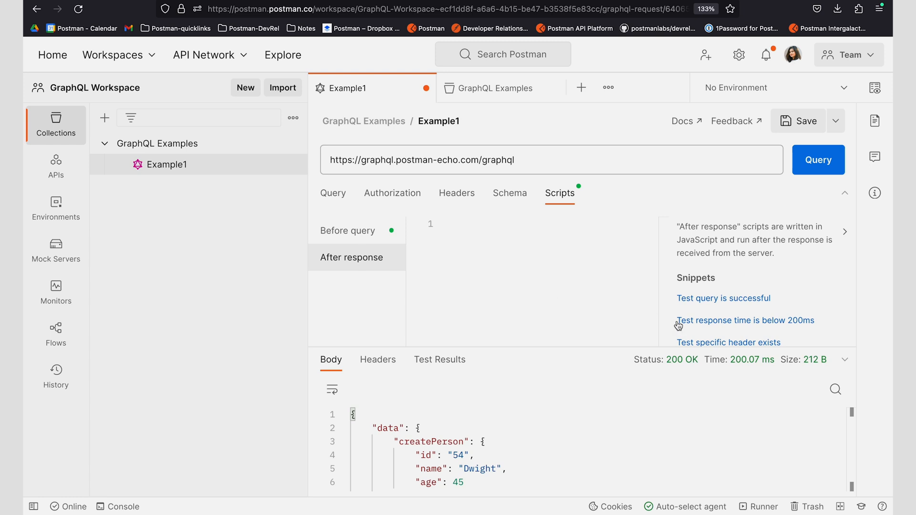
pyautogui.moveTo(713, 307)
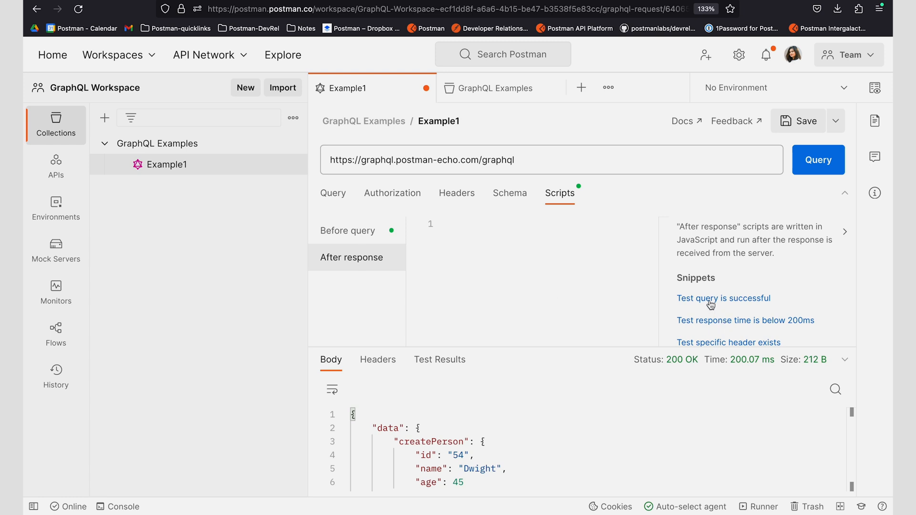
# - Add the 'query is successful' and 'response time below 200ms' test snippets to the After response script
pyautogui.click(723, 298)
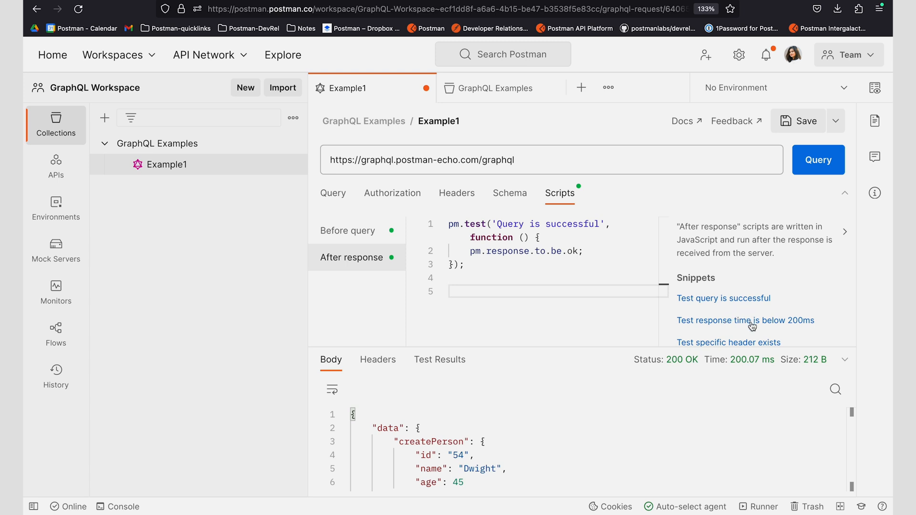
pyautogui.click(746, 321)
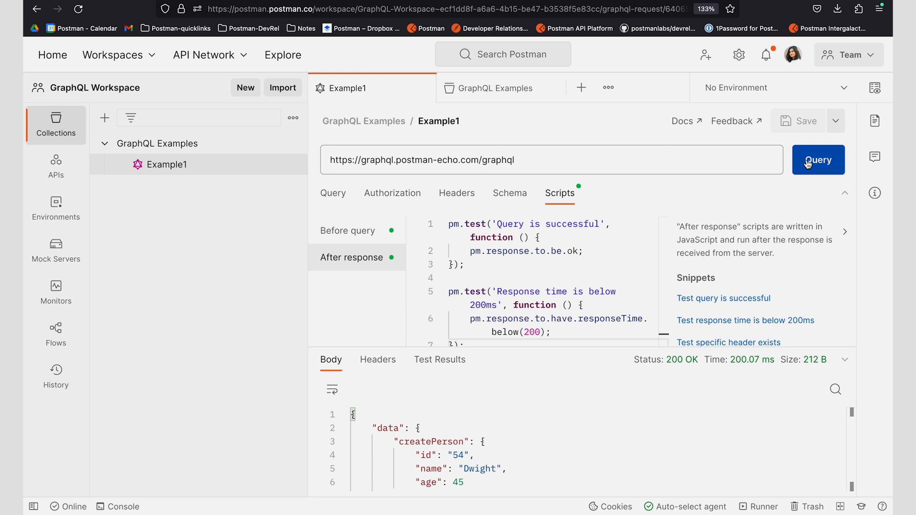
# - Send the mutation, creating Jim aged 45, and review both scripts
pyautogui.click(818, 159)
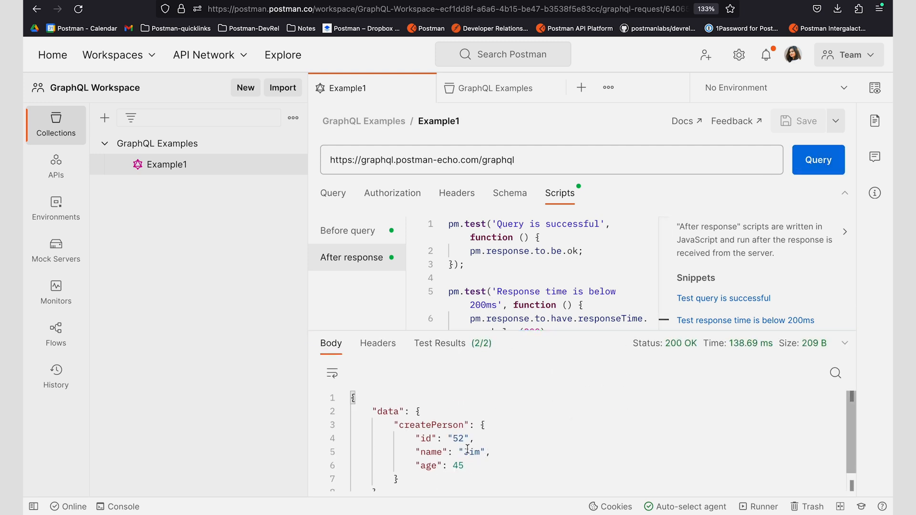
pyautogui.click(349, 230)
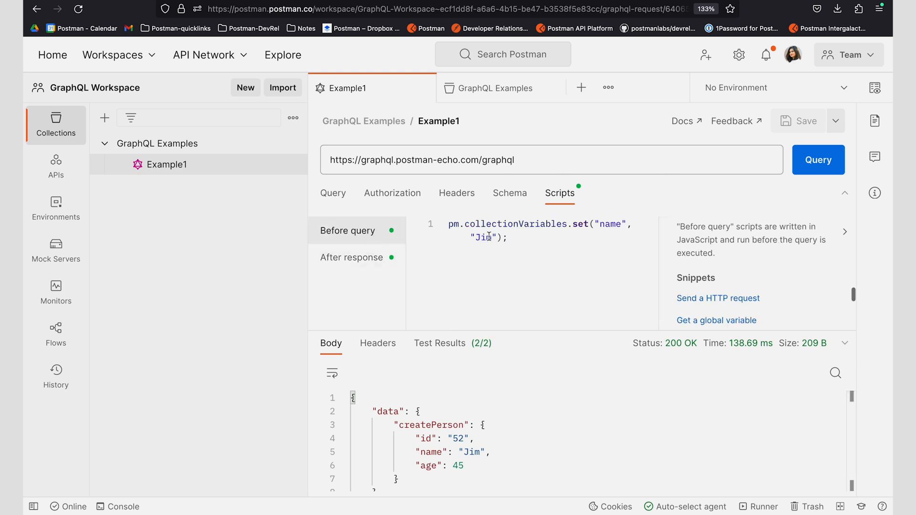
pyautogui.click(352, 257)
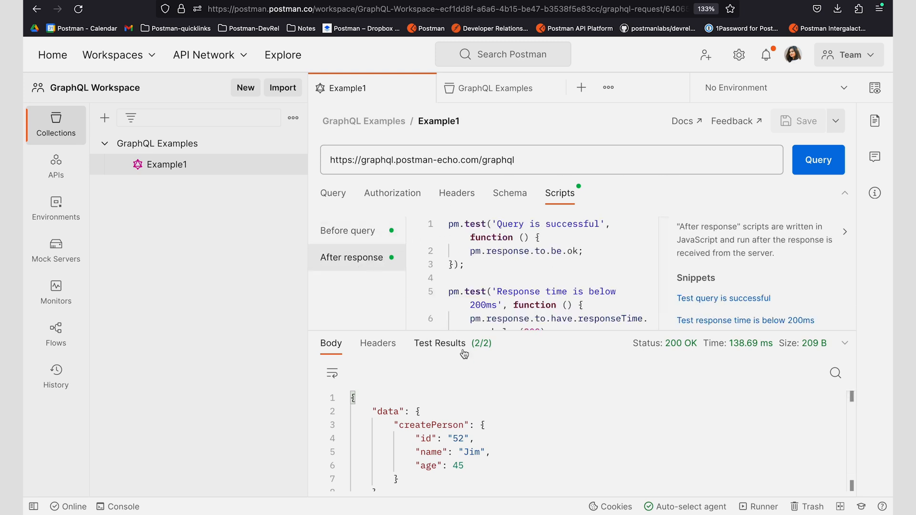
# - Check that both tests passed in Test Results, then return to the query view
pyautogui.click(439, 343)
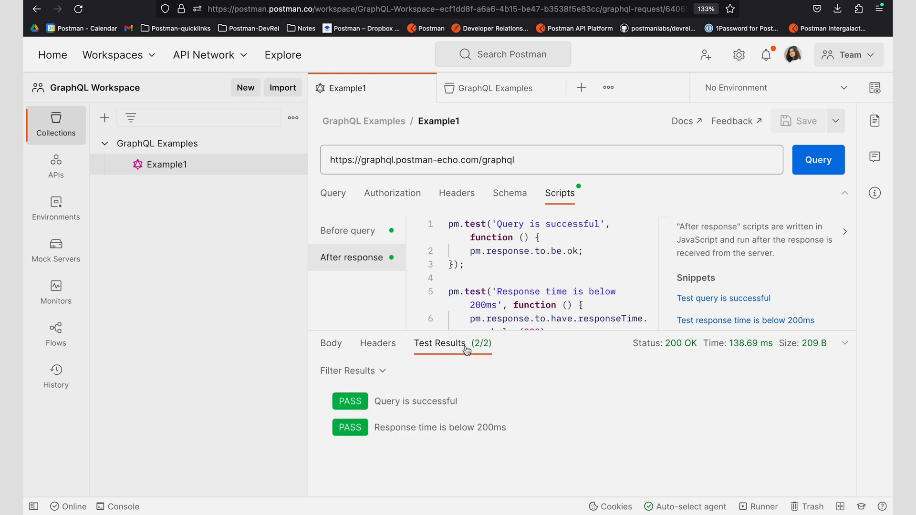
pyautogui.doubleClick(415, 402)
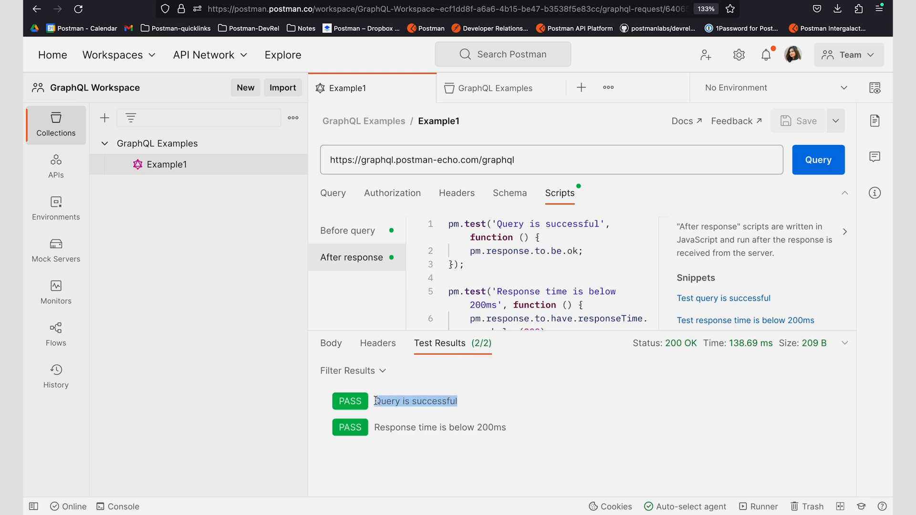
pyautogui.click(510, 449)
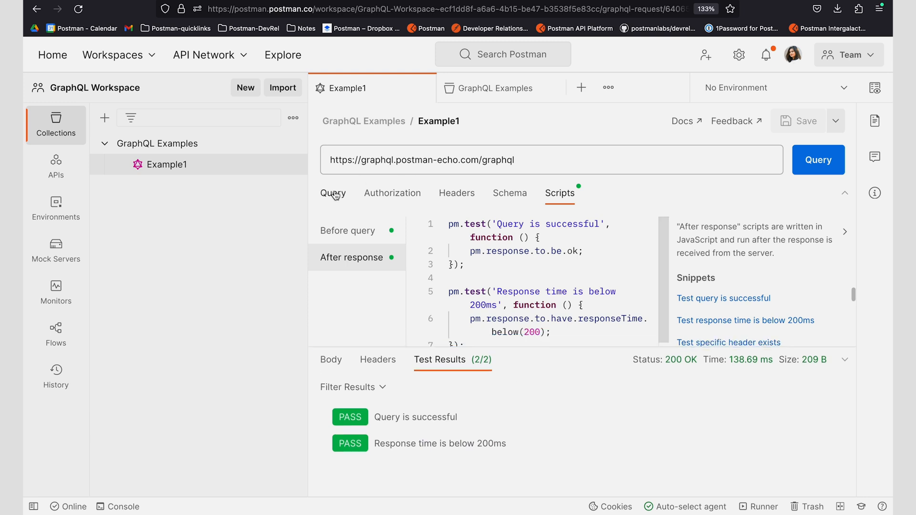
pyautogui.click(332, 193)
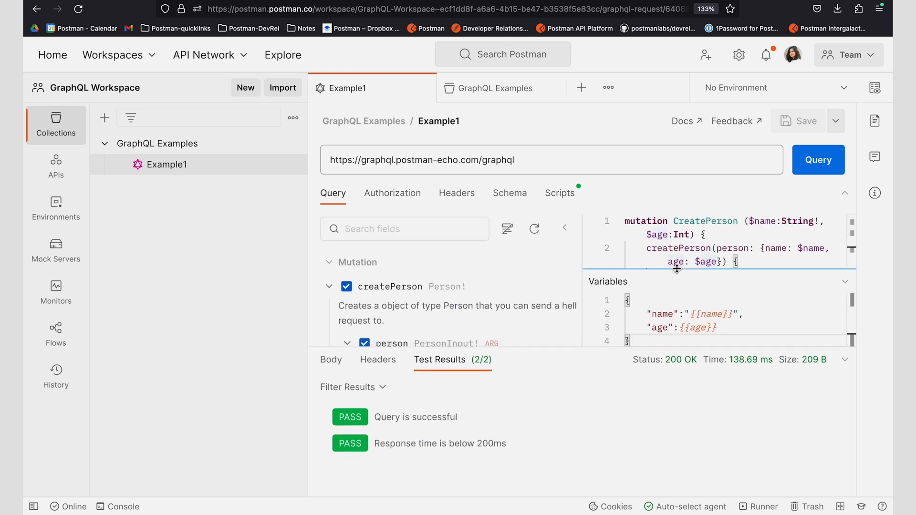